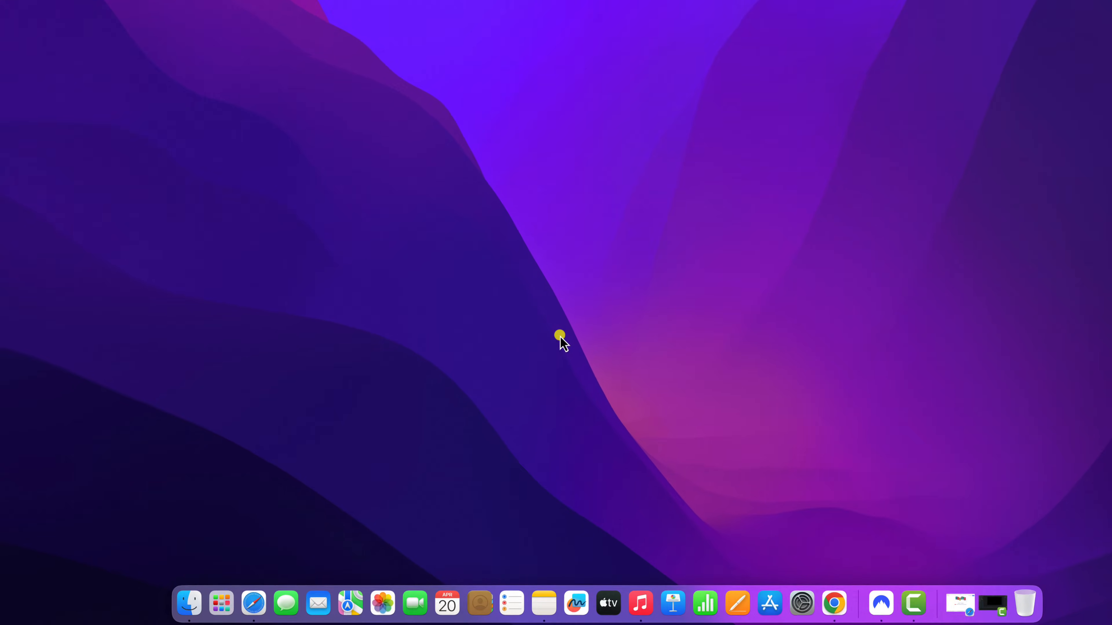
Search Google for 'vlc media player' in Safari and choose the official VideoLAN result
{"action": "left_click", "coordinate": [253, 603]}
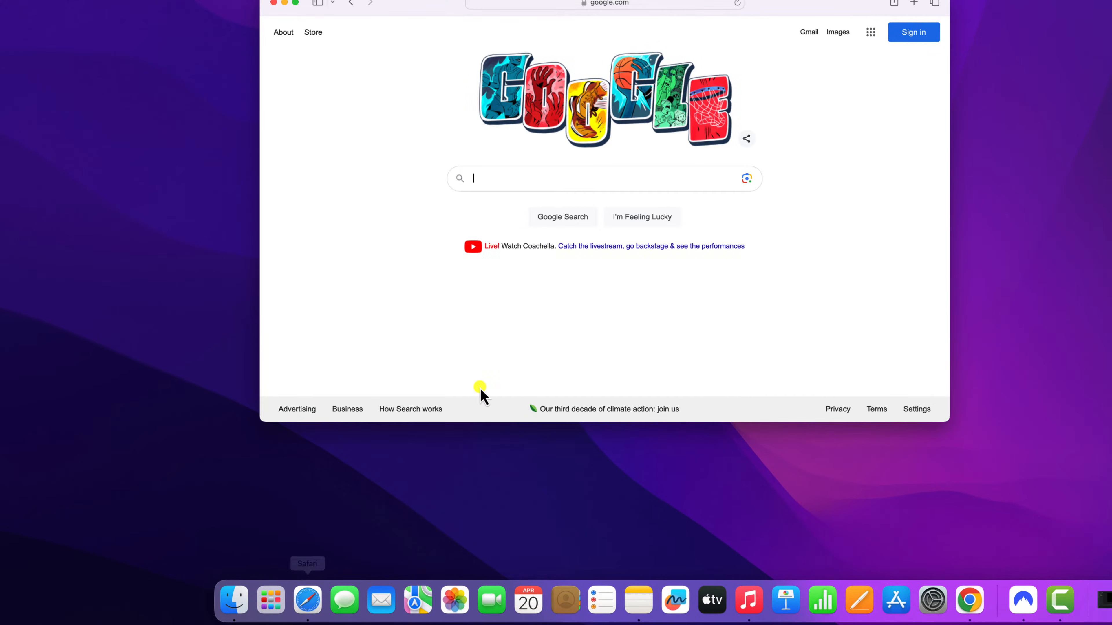
{"action": "type", "text": "vlc m"}
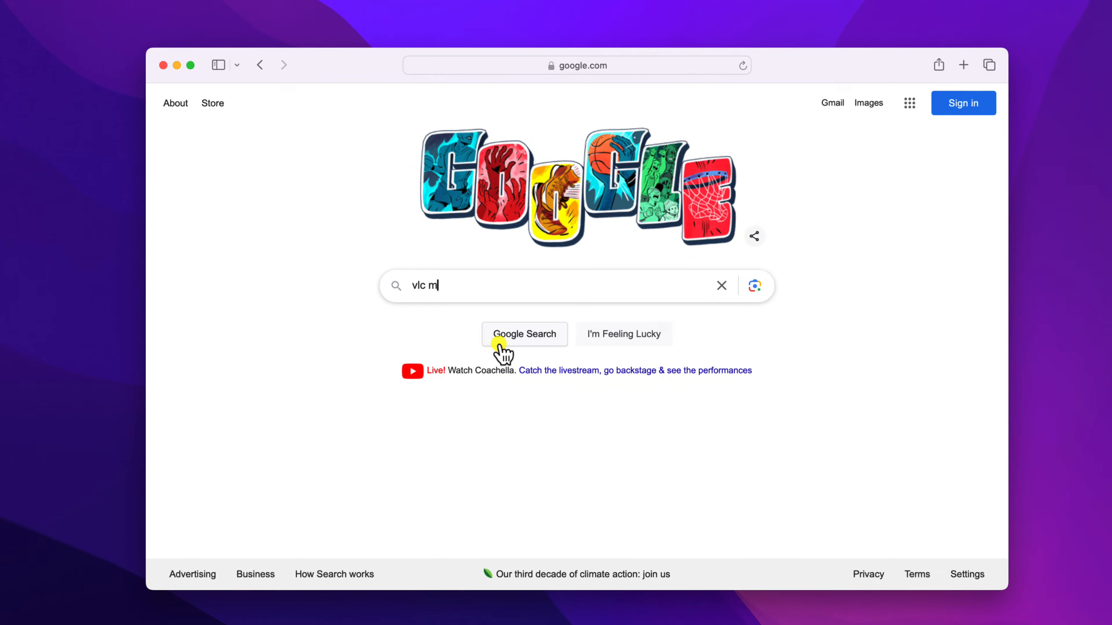
{"action": "left_click", "coordinate": [524, 334]}
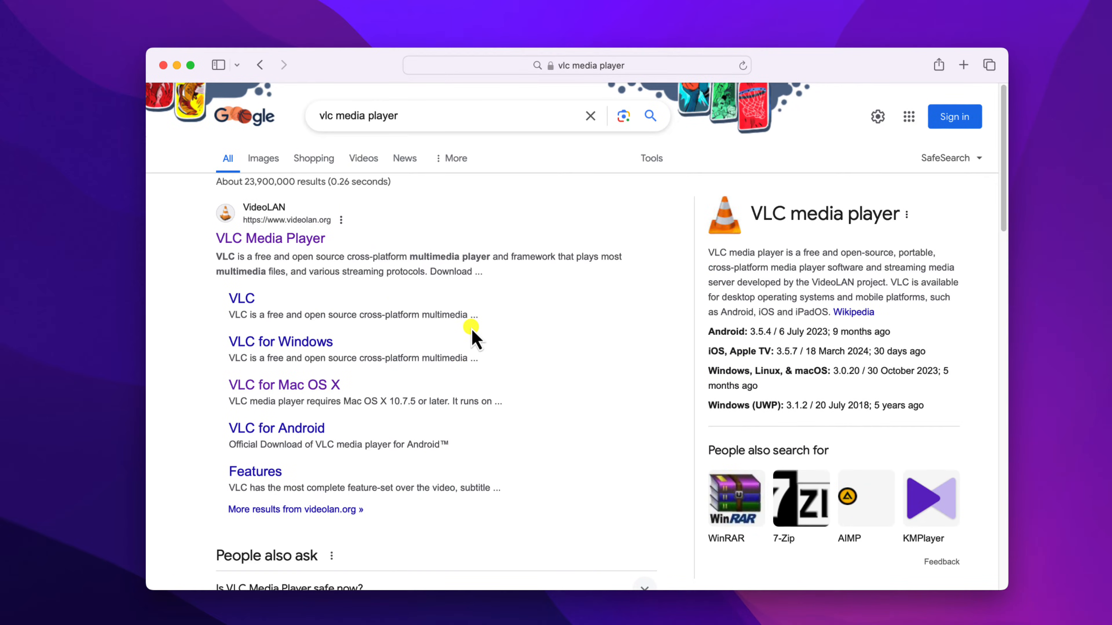
{"action": "left_click", "coordinate": [271, 238]}
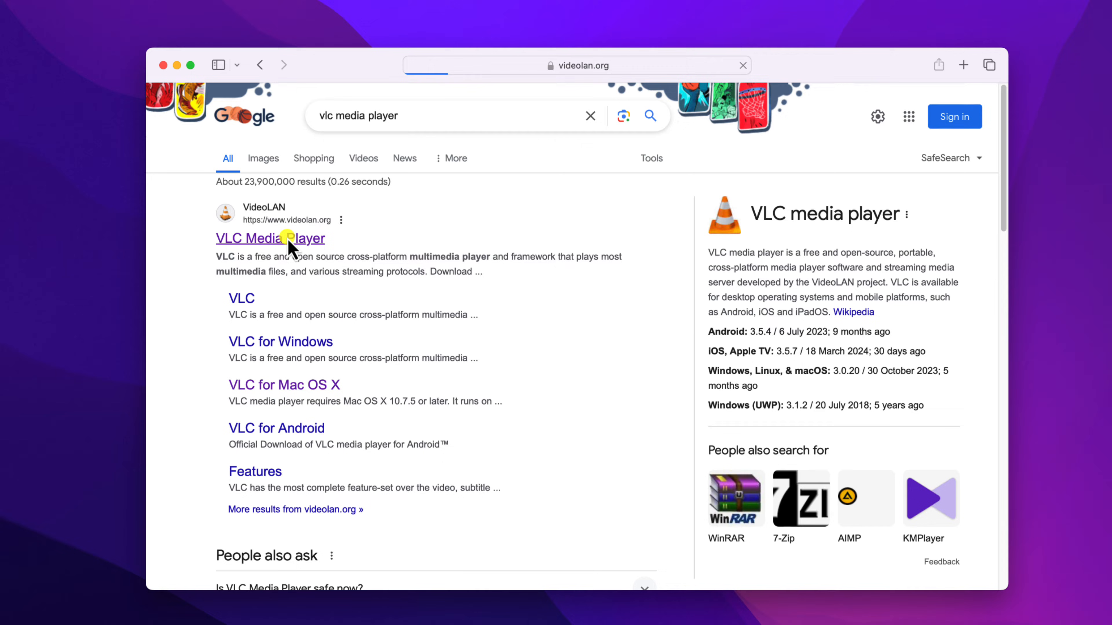
Download the macOS (Apple Silicon) build vlc-3.0.20-arm64.dmg from the VideoLAN site
{"action": "left_click", "coordinate": [270, 238]}
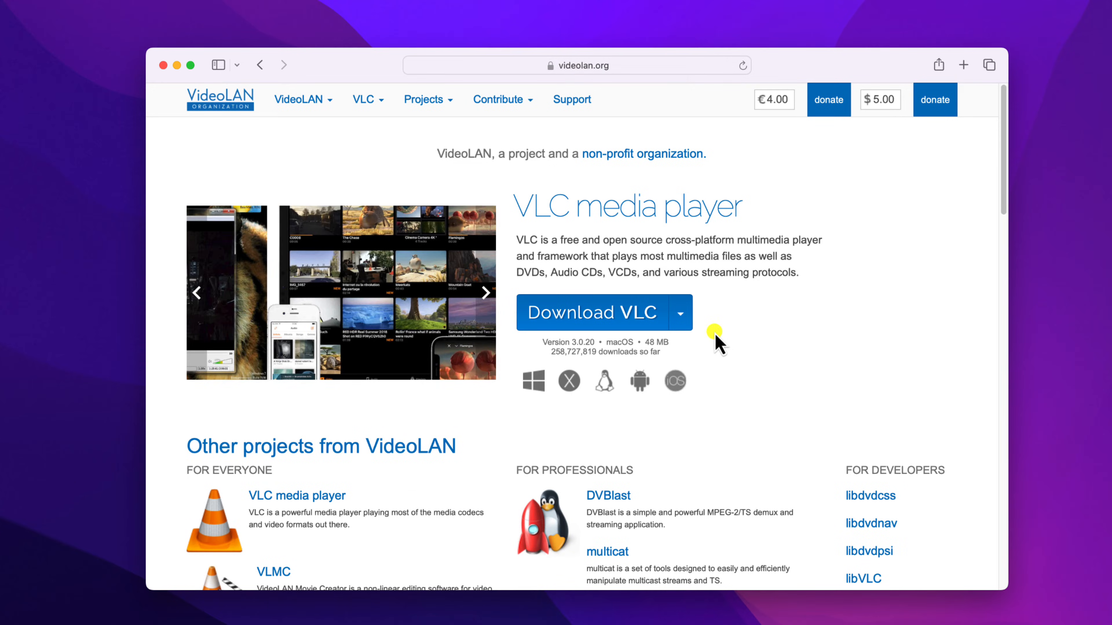
{"action": "left_click", "coordinate": [679, 313]}
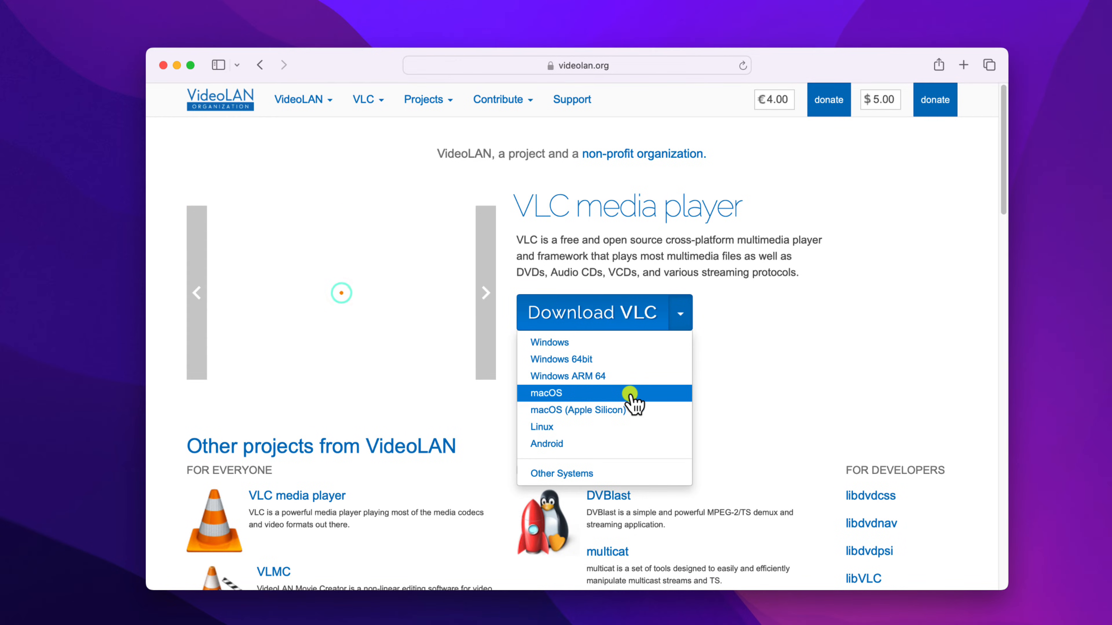
{"action": "mouse_move", "coordinate": [617, 410]}
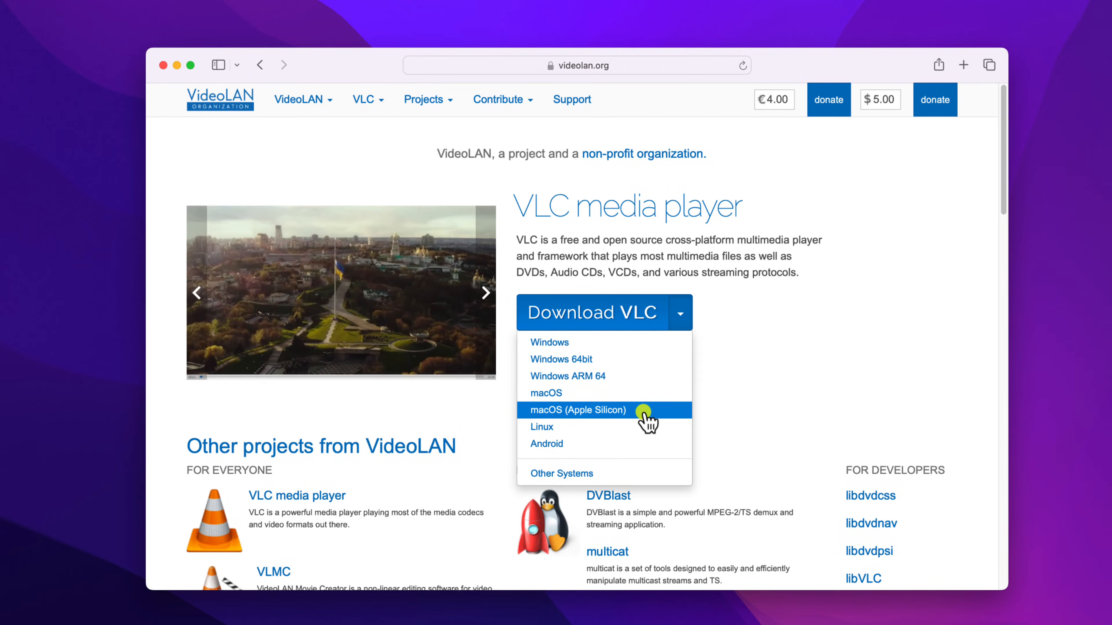
{"action": "left_click", "coordinate": [585, 410]}
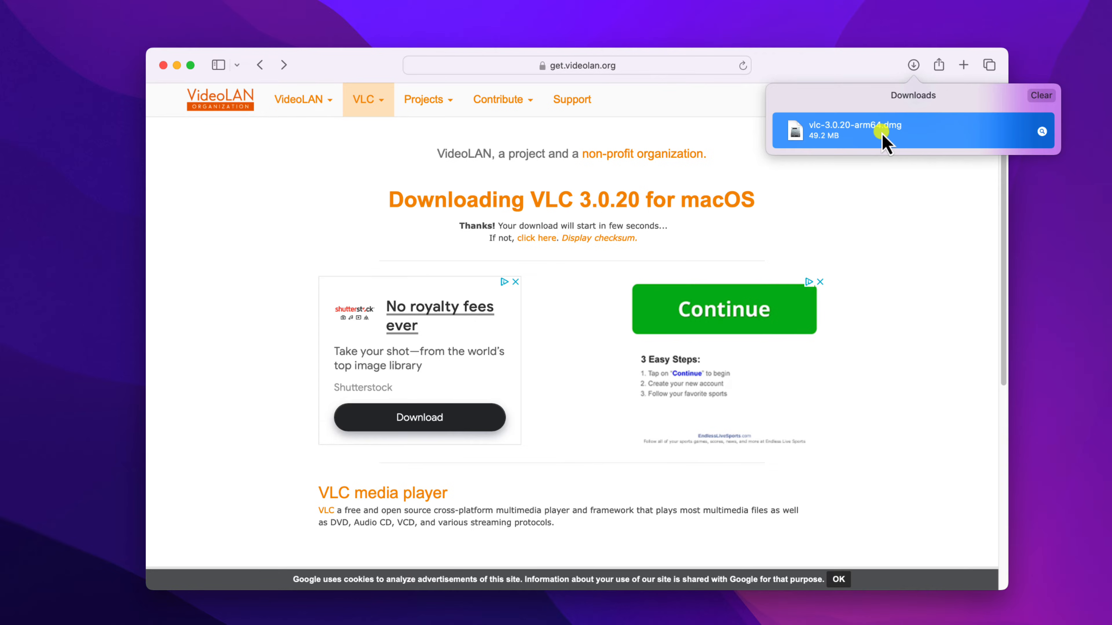
Mount the downloaded VLC disk image showing the VLC icon and Applications shortcut
{"action": "double_click", "coordinate": [854, 130]}
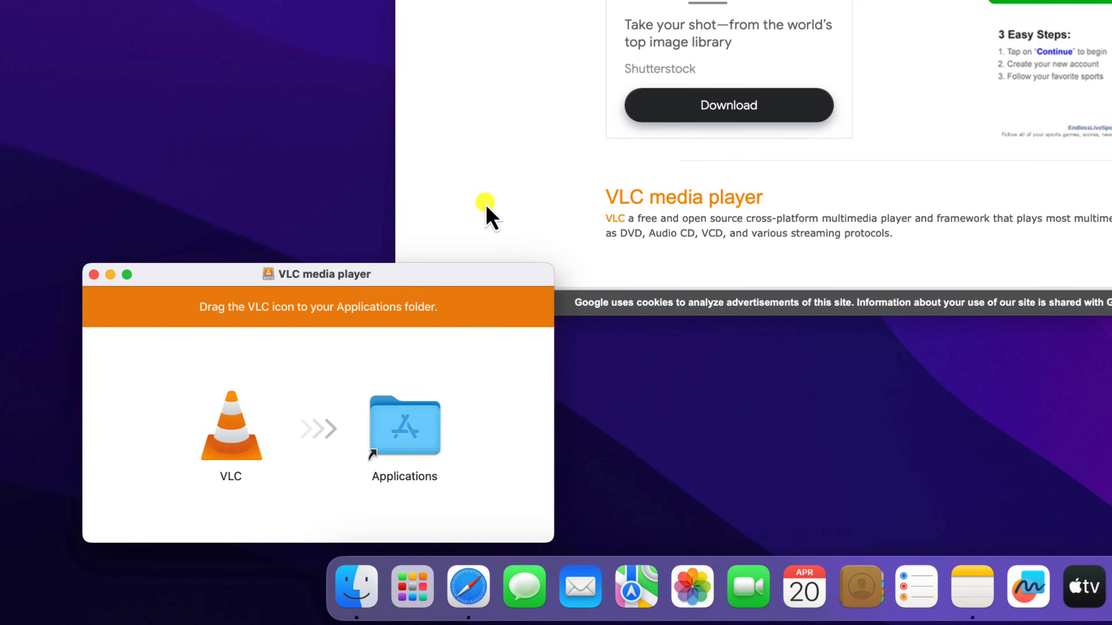
{"action": "mouse_move", "coordinate": [316, 301]}
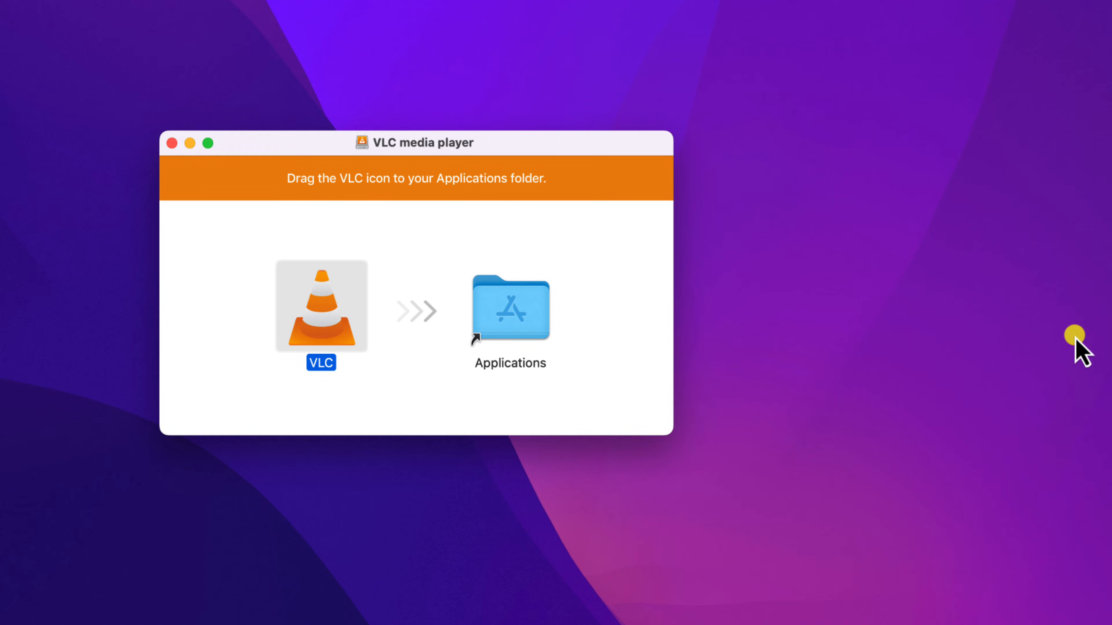
{"action": "mouse_move", "coordinate": [209, 174]}
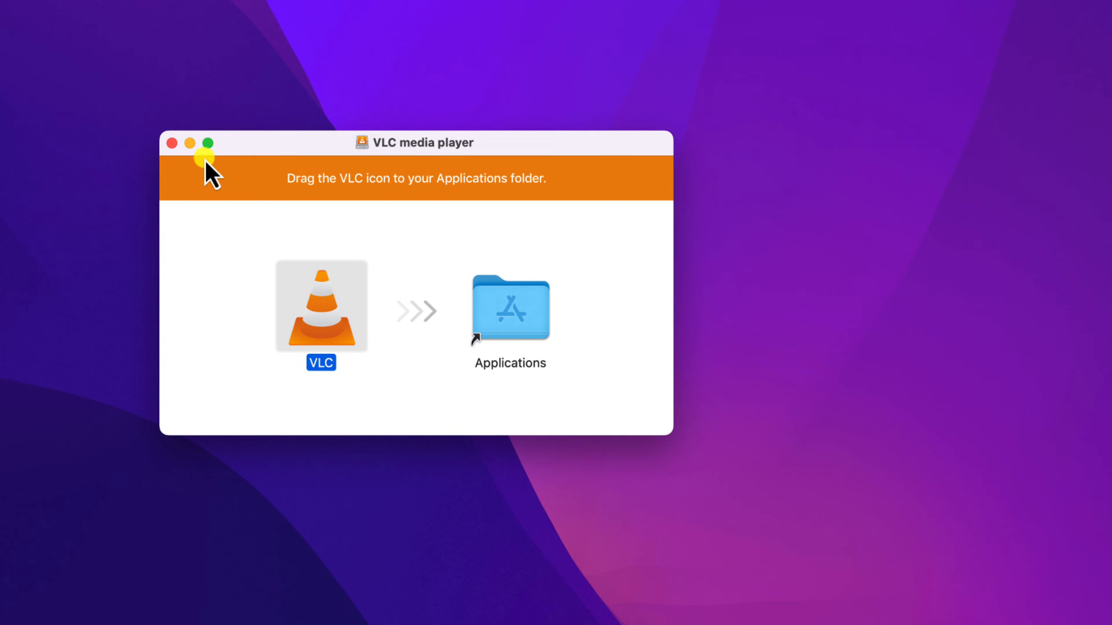
Launch VLC from Launchpad and confirm the internet-download security prompt
{"action": "left_click", "coordinate": [190, 143]}
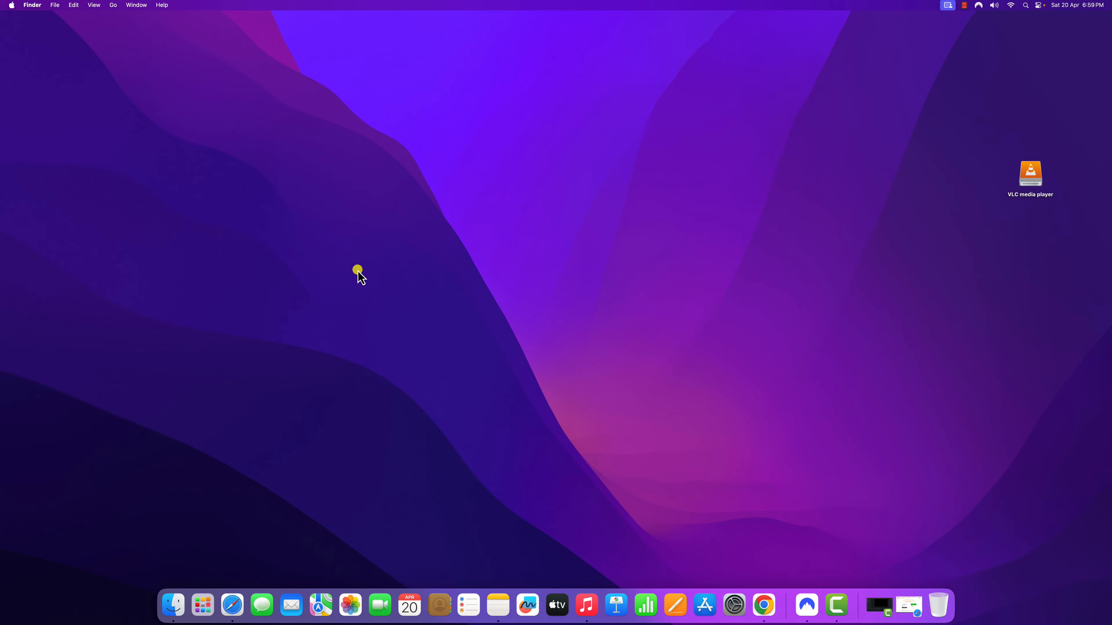
{"action": "mouse_move", "coordinate": [202, 605]}
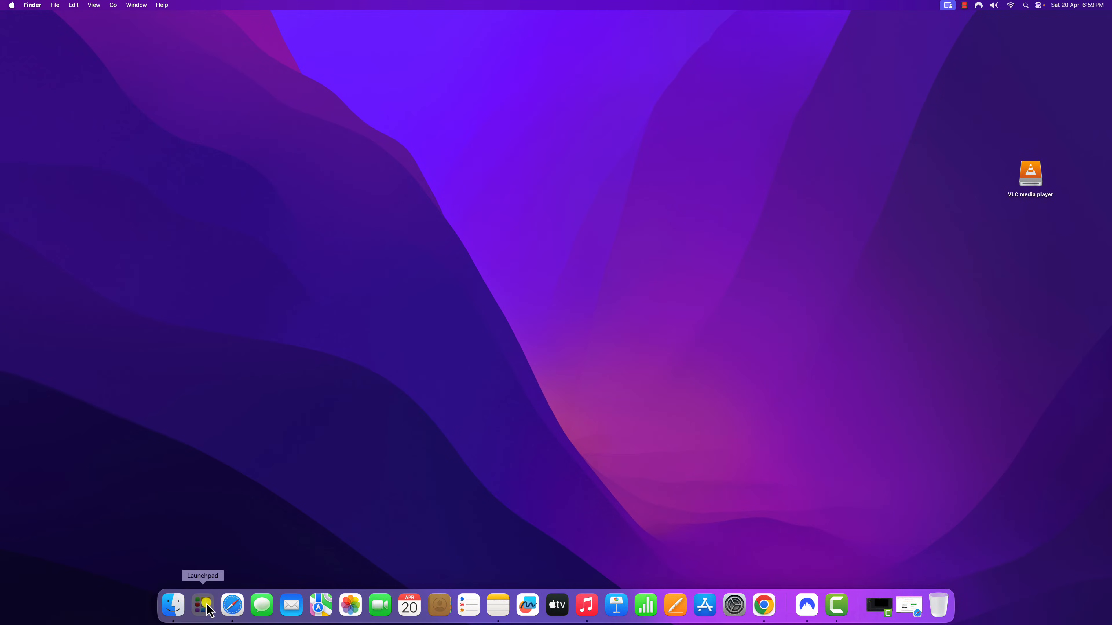
{"action": "left_click", "coordinate": [203, 604]}
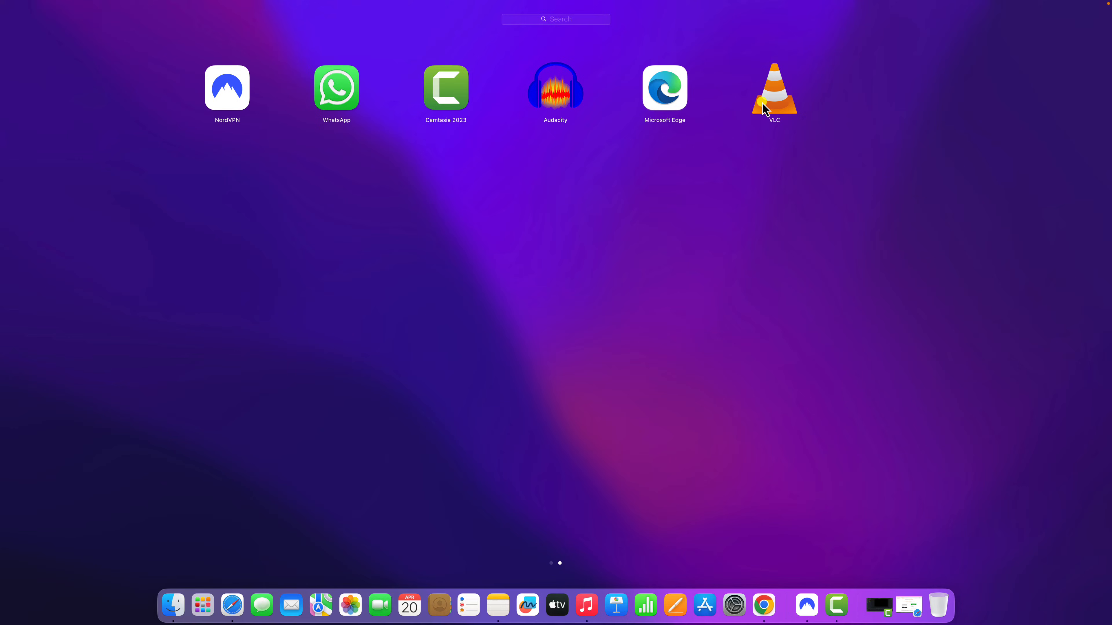
{"action": "mouse_move", "coordinate": [777, 114]}
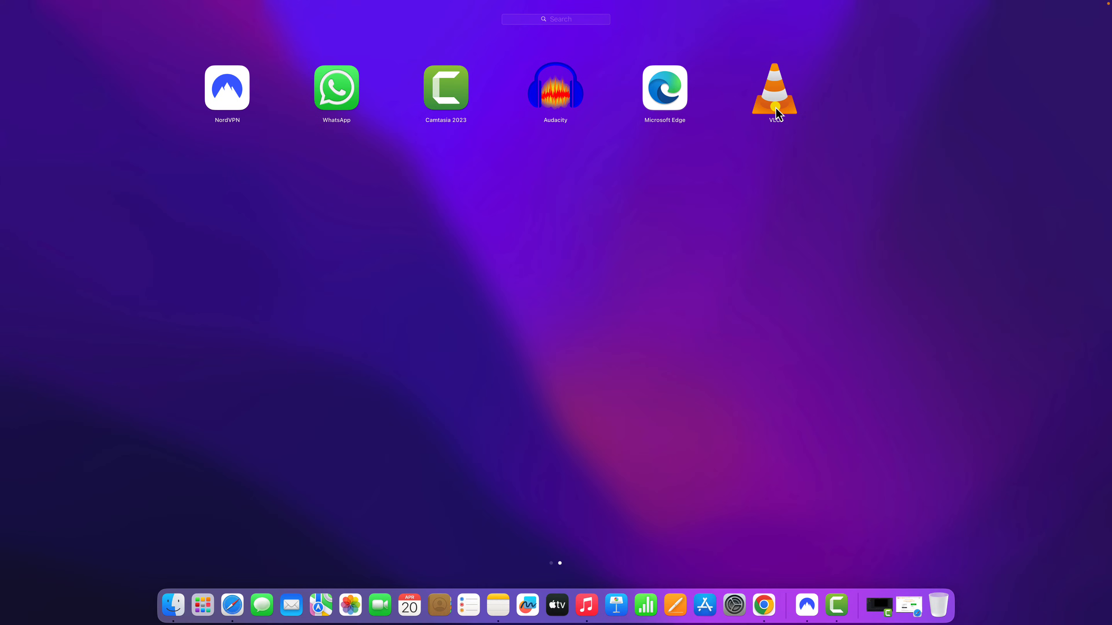
{"action": "double_click", "coordinate": [774, 88]}
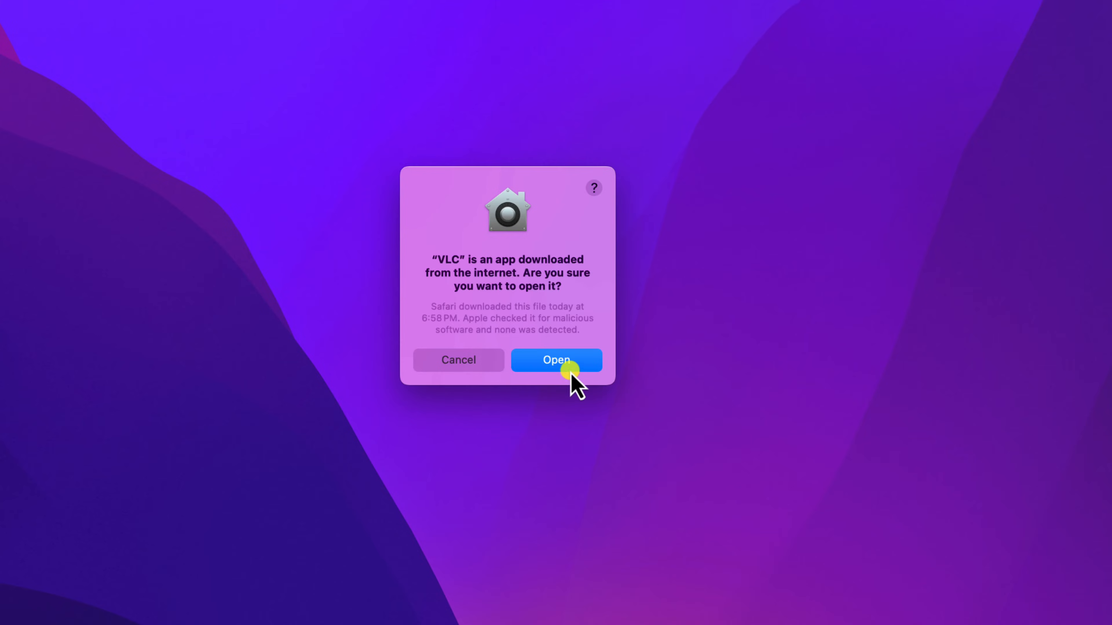
{"action": "left_click", "coordinate": [556, 360]}
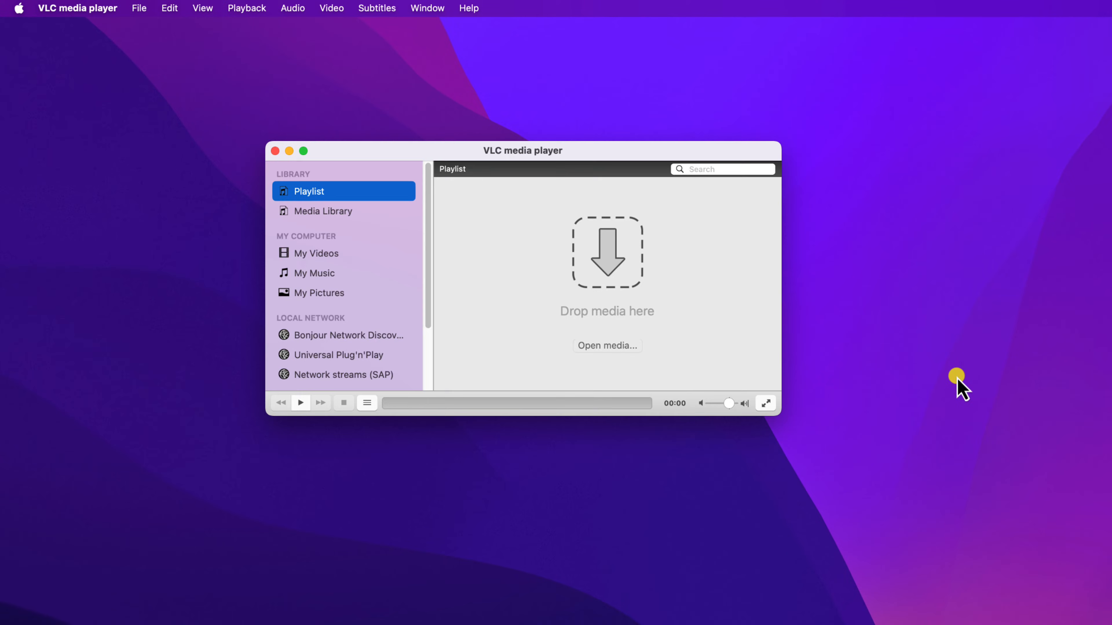
{"action": "mouse_move", "coordinate": [431, 431]}
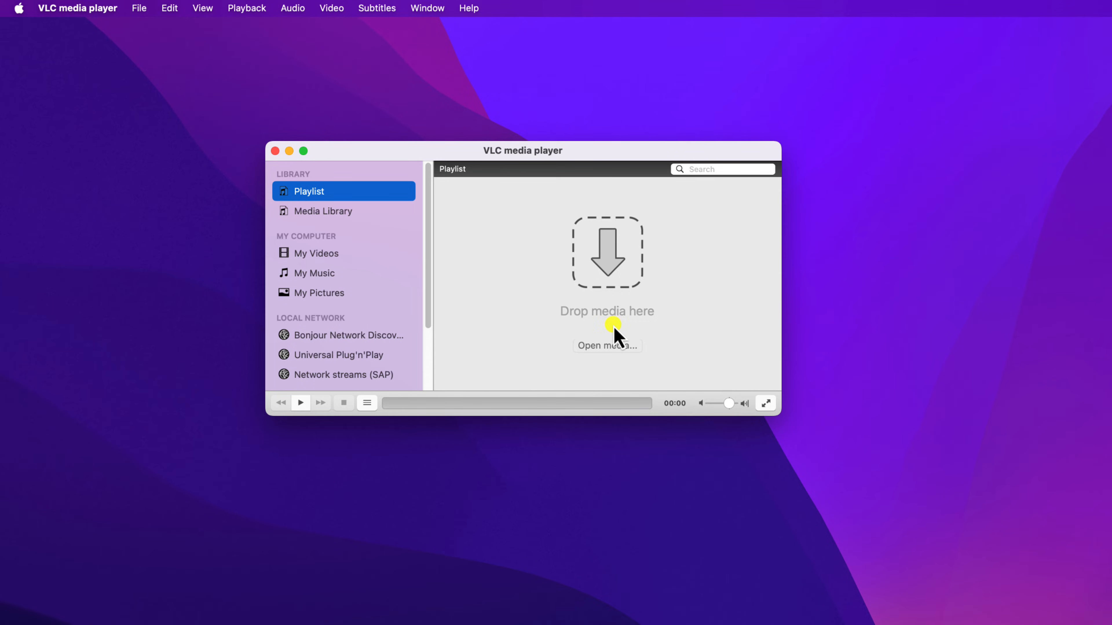
{"action": "mouse_move", "coordinate": [669, 290]}
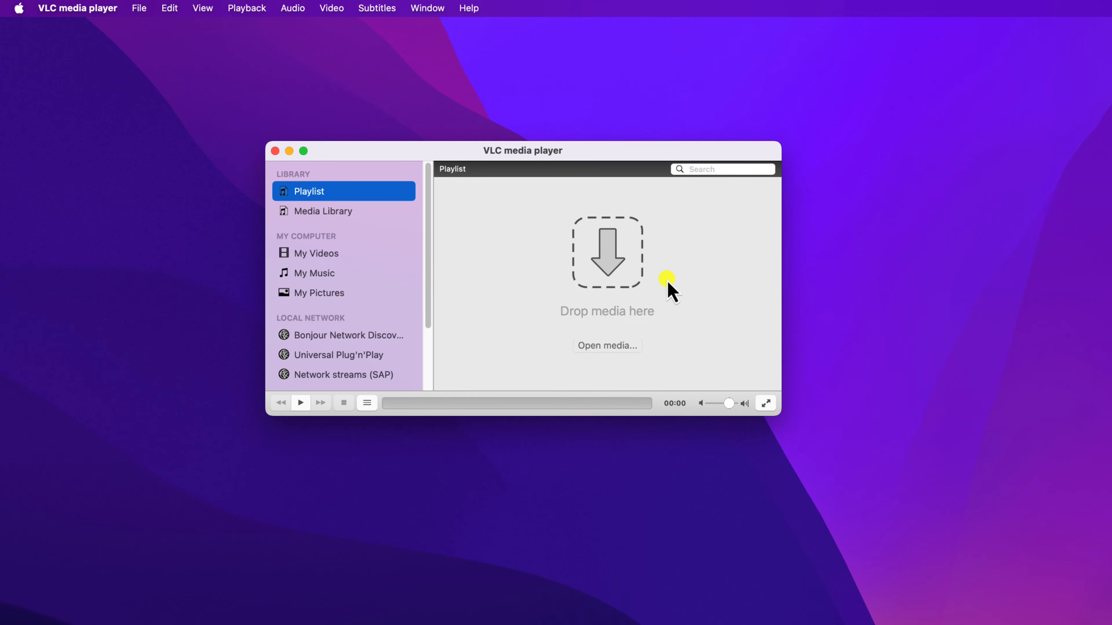
{"action": "mouse_move", "coordinate": [666, 282]}
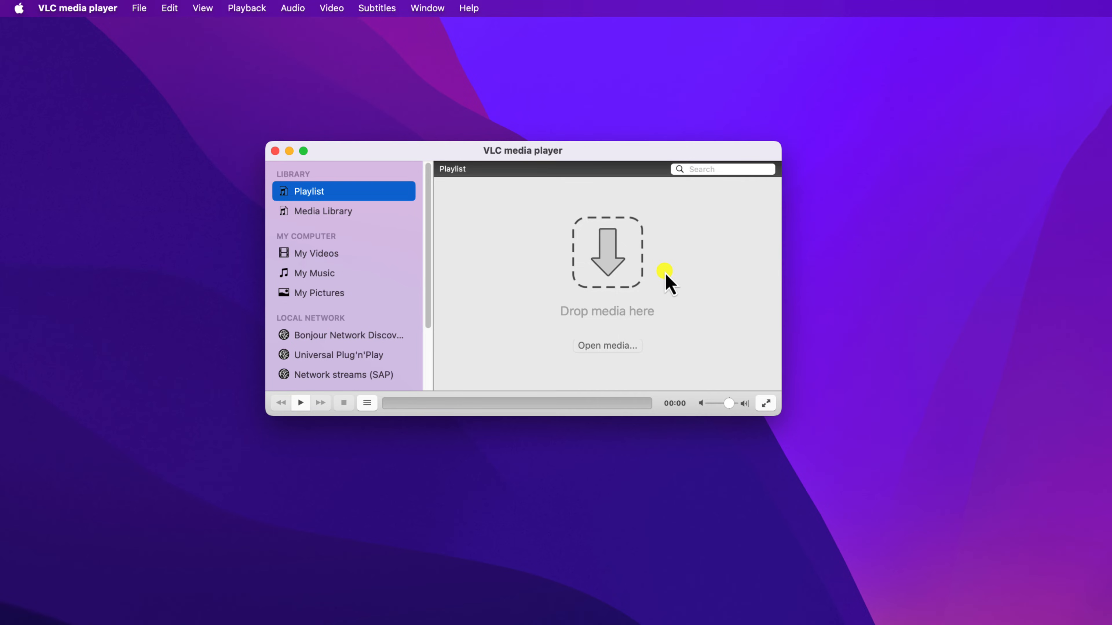
{"action": "left_click", "coordinate": [231, 593]}
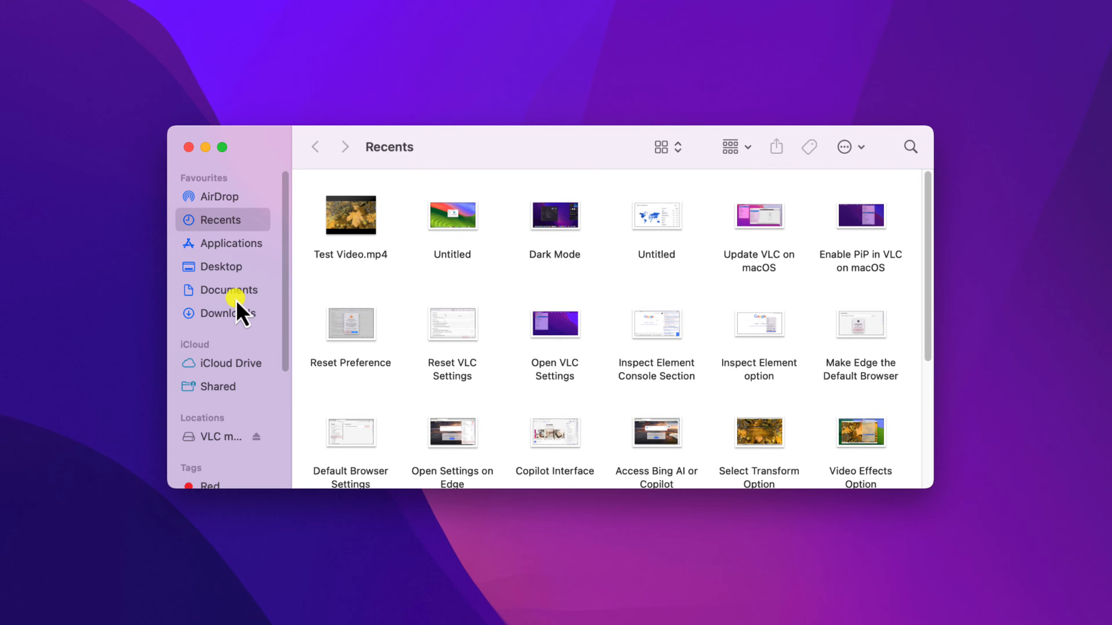
Play Test Video.mp4 from Downloads via Open With > VLC, then close the player
{"action": "left_click", "coordinate": [228, 312]}
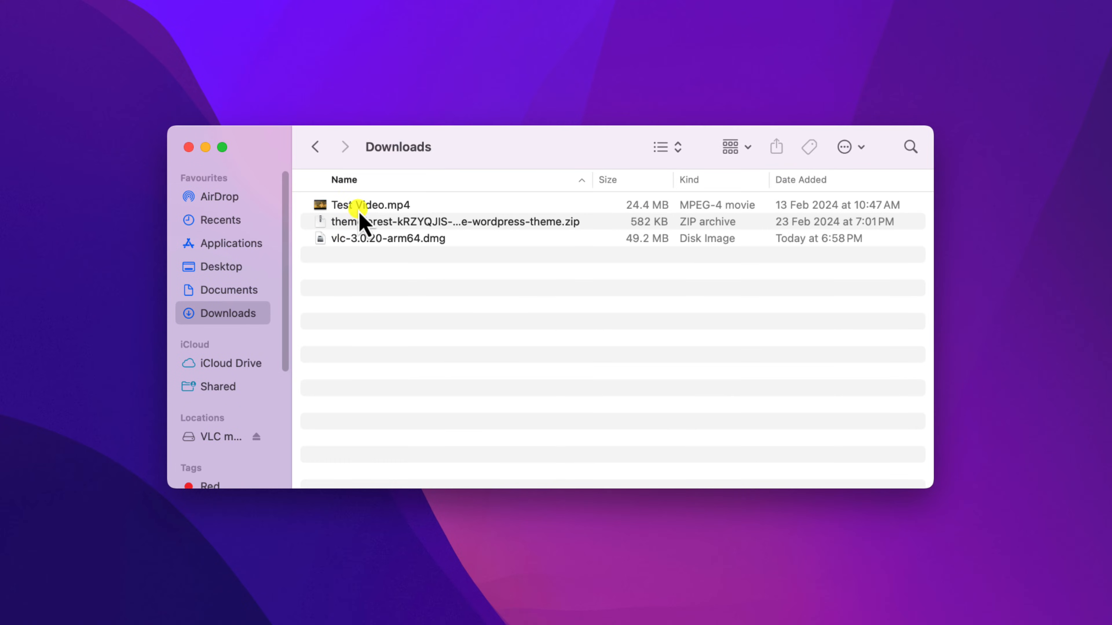
{"action": "right_click", "coordinate": [360, 205]}
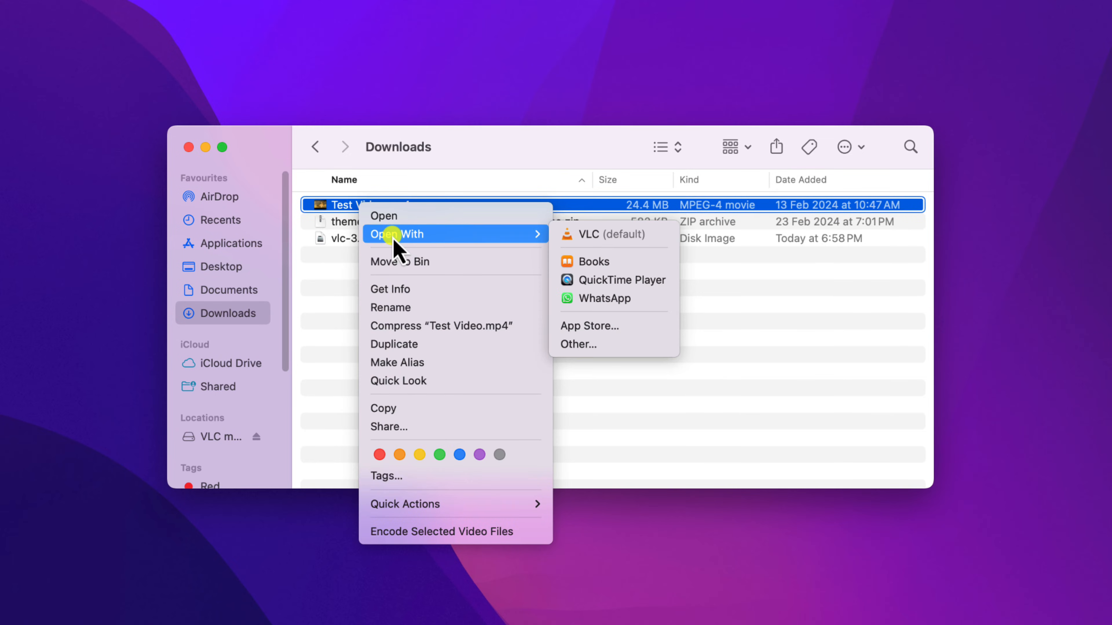
{"action": "mouse_move", "coordinate": [553, 259]}
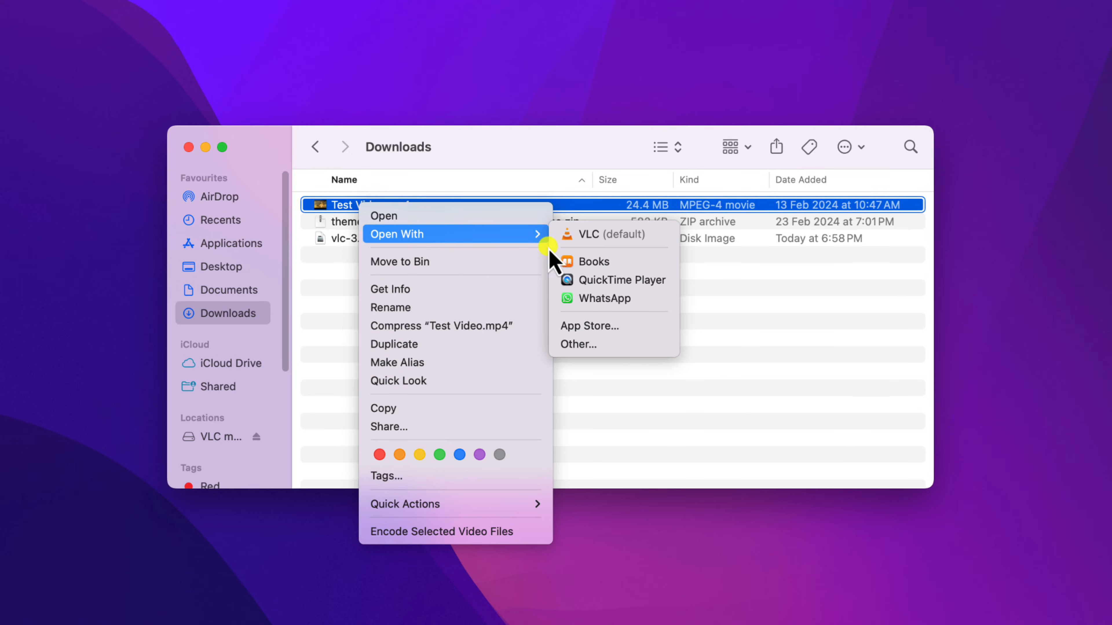
{"action": "mouse_move", "coordinate": [610, 234]}
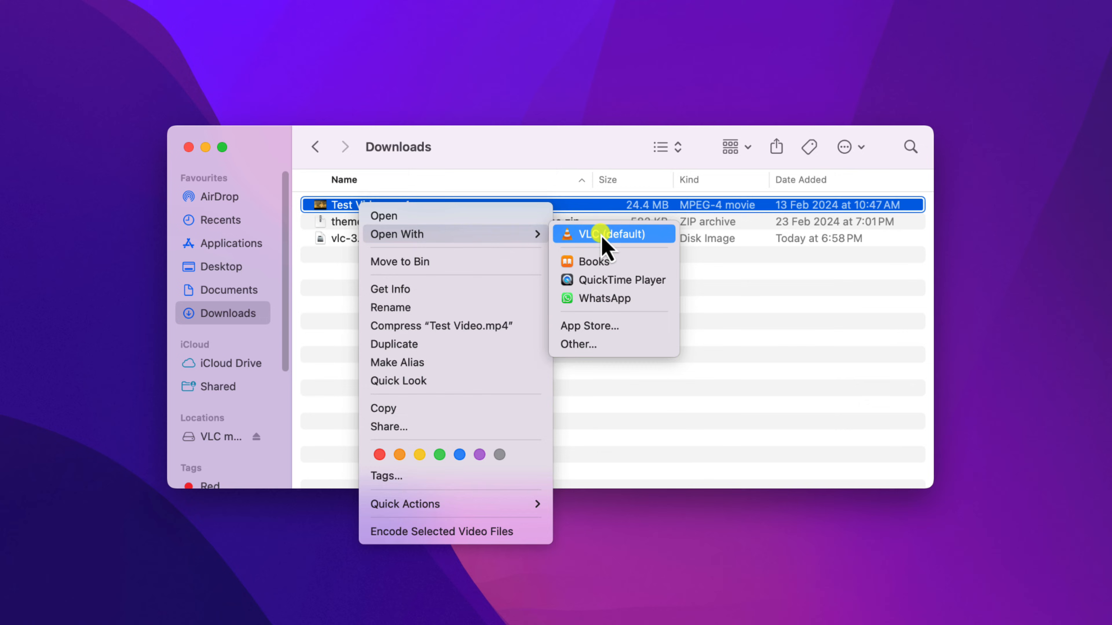
{"action": "left_click", "coordinate": [613, 234]}
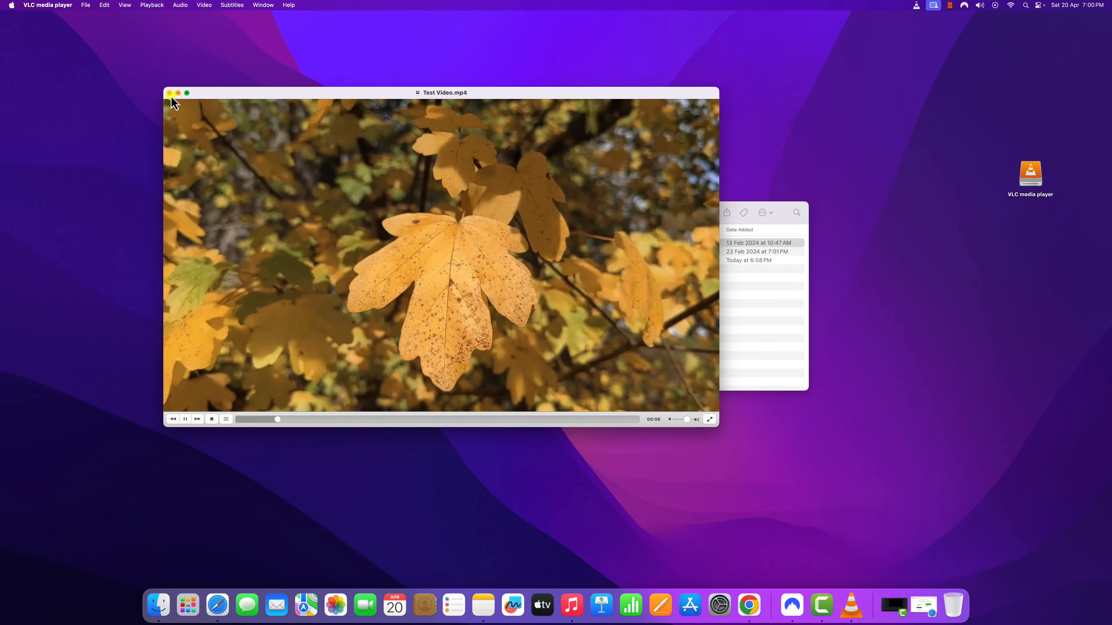
{"action": "left_click", "coordinate": [170, 93]}
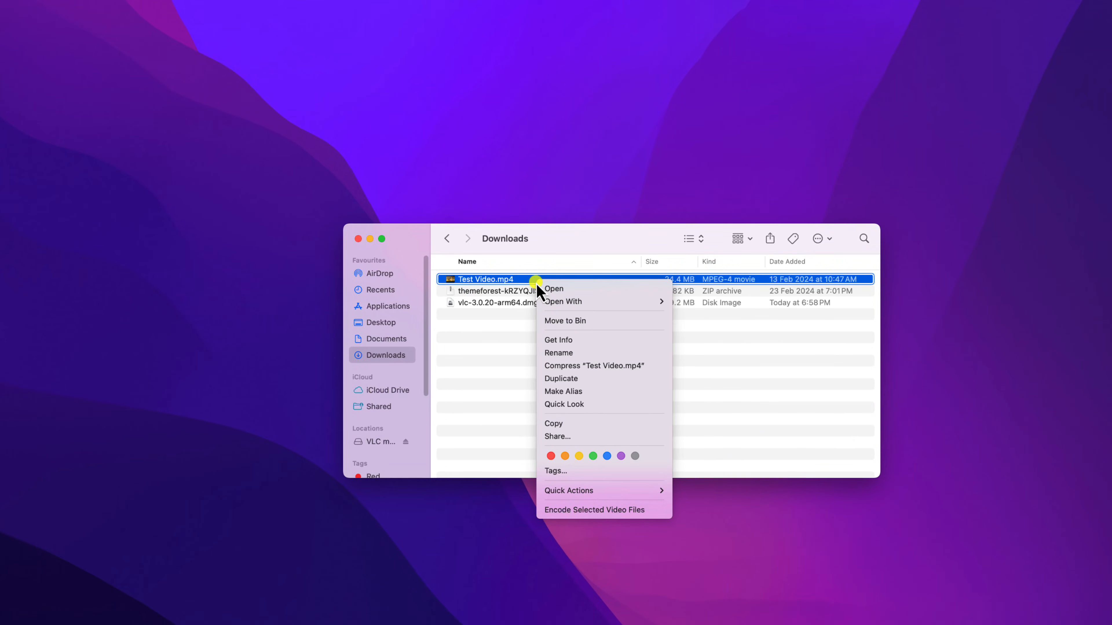
{"action": "mouse_move", "coordinate": [575, 339]}
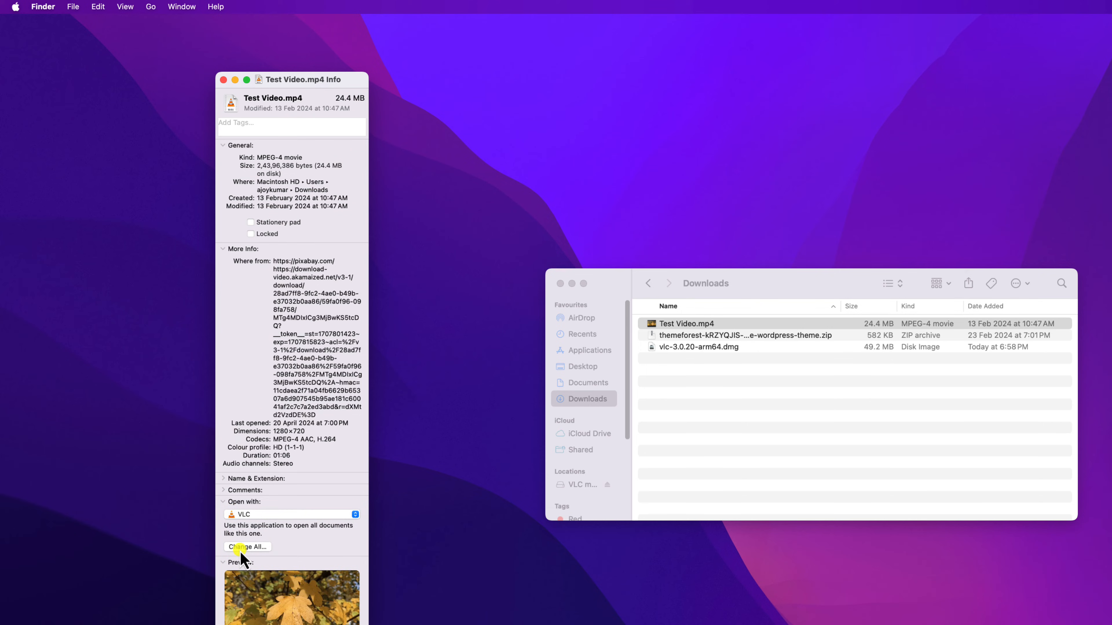
Apply VLC as the default app for all .mp4 documents via Change All and confirm
{"action": "left_click", "coordinate": [247, 547]}
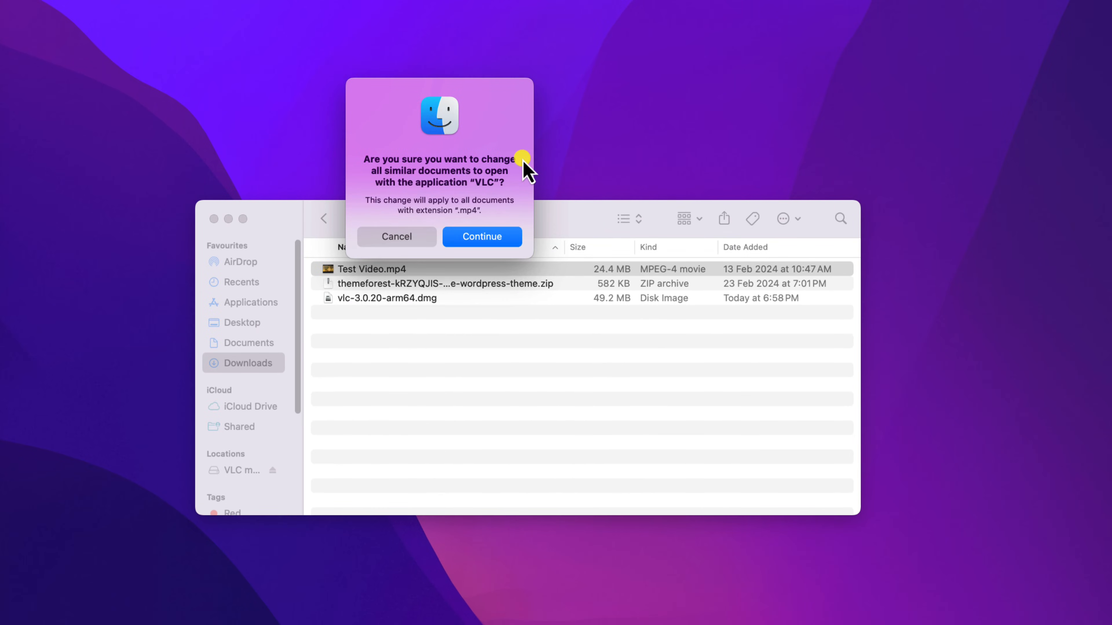
{"action": "mouse_move", "coordinate": [493, 241]}
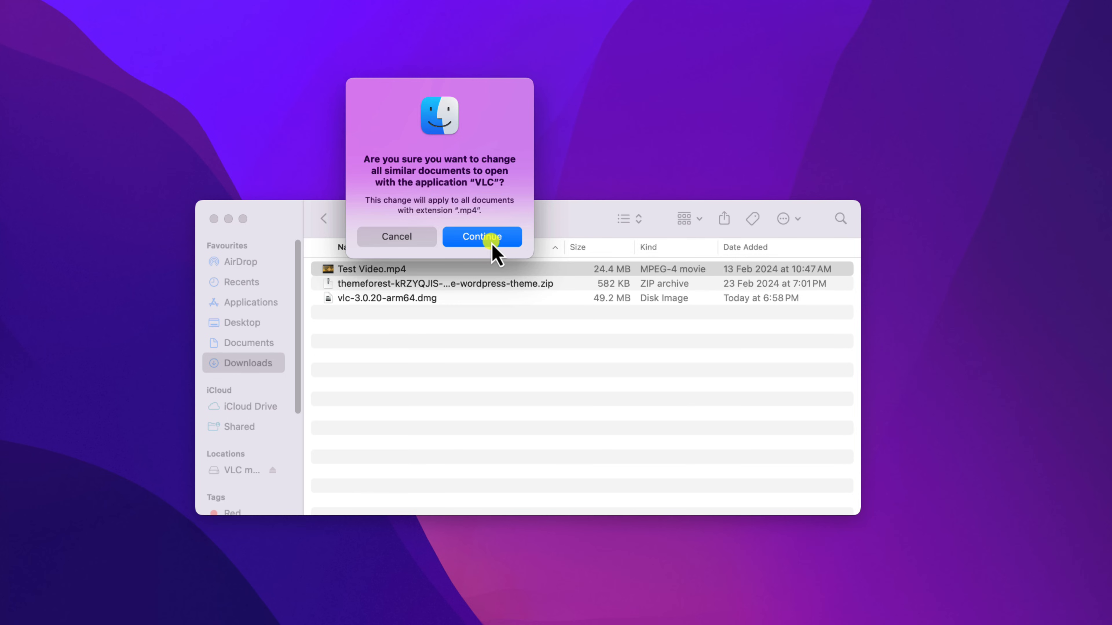
{"action": "left_click", "coordinate": [482, 237]}
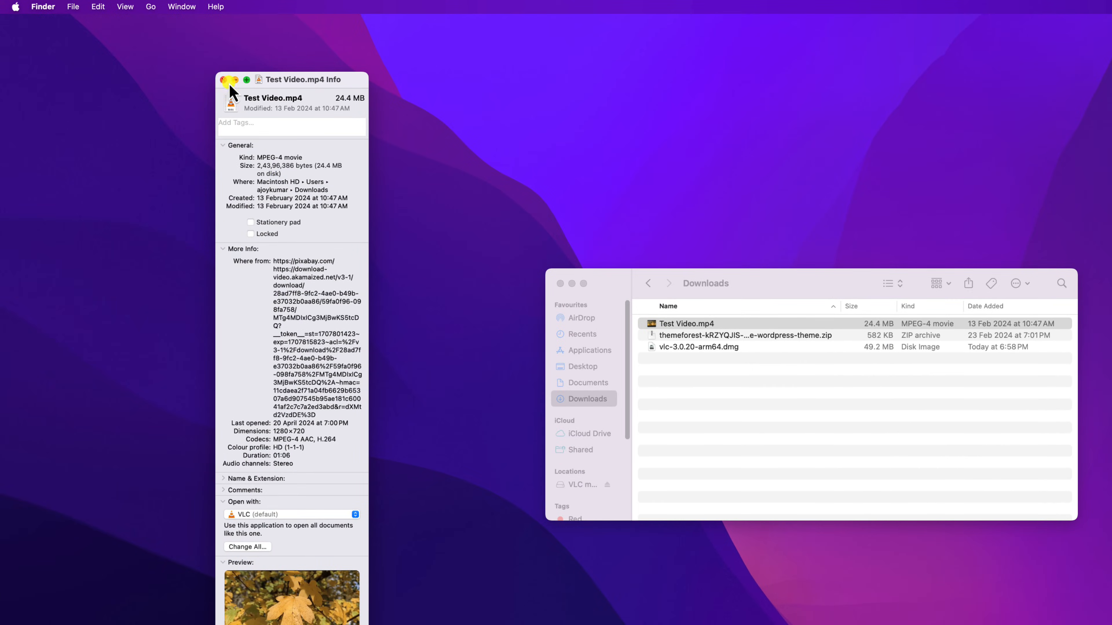
Close the Info window and play Test Video.mp4 from Downloads with VLC as default
{"action": "left_click", "coordinate": [222, 80]}
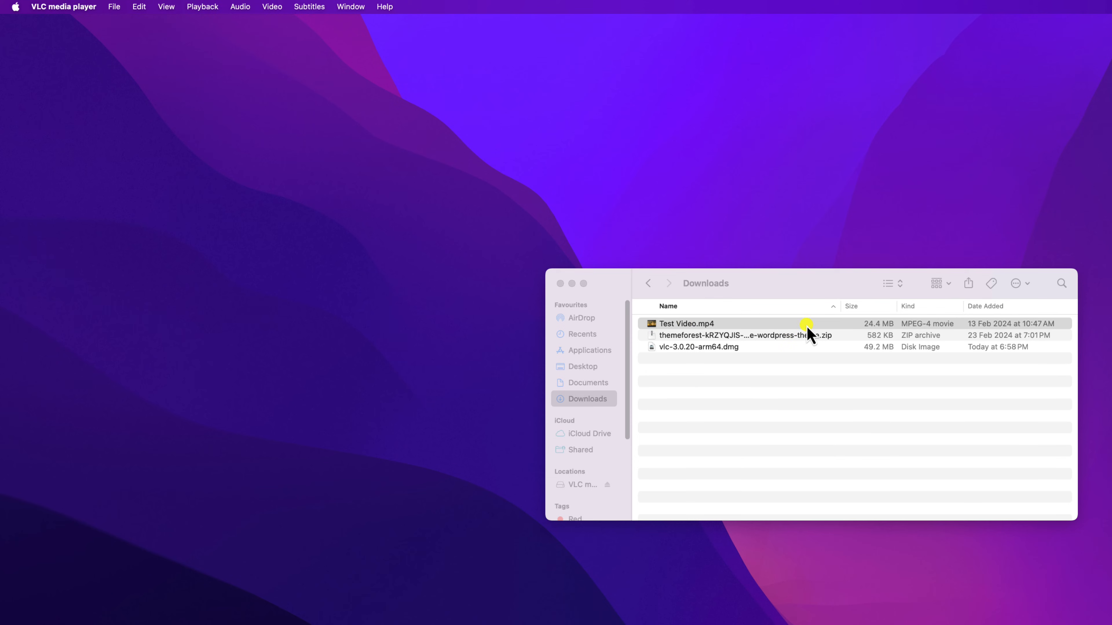
{"action": "double_click", "coordinate": [686, 323]}
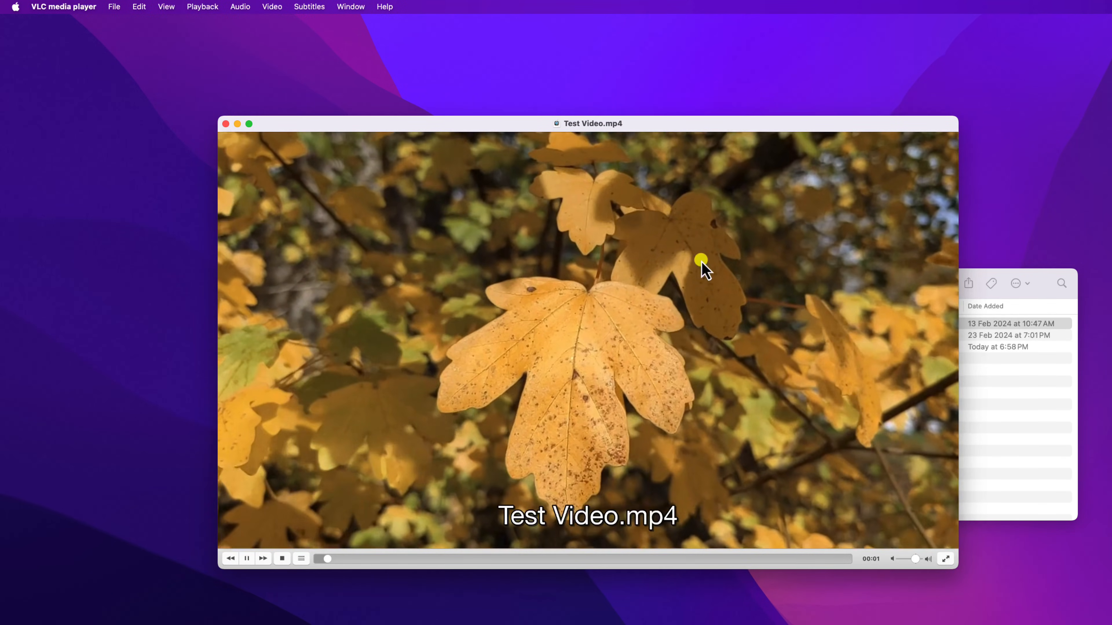